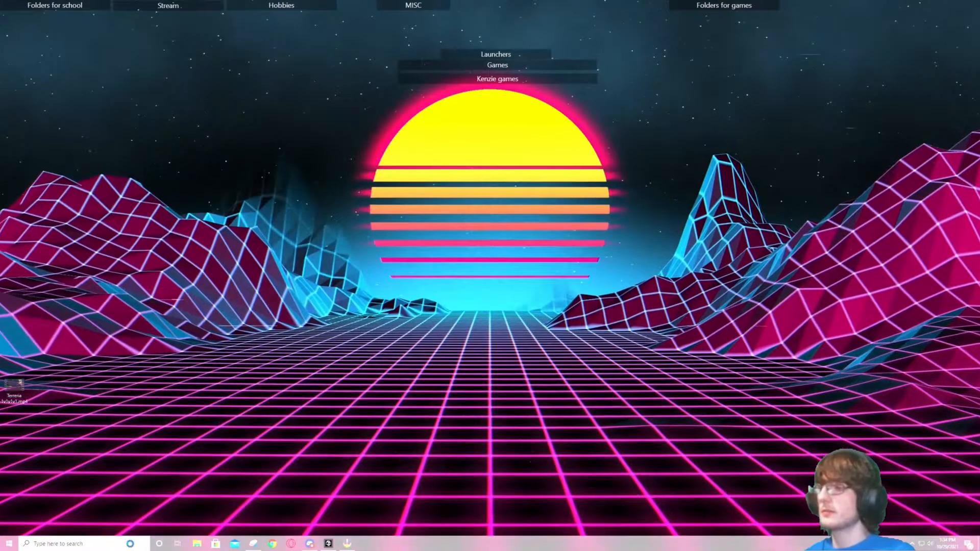
Search the taskbar for 'hdr' to reach Windows HD Color settings
type("hdr")
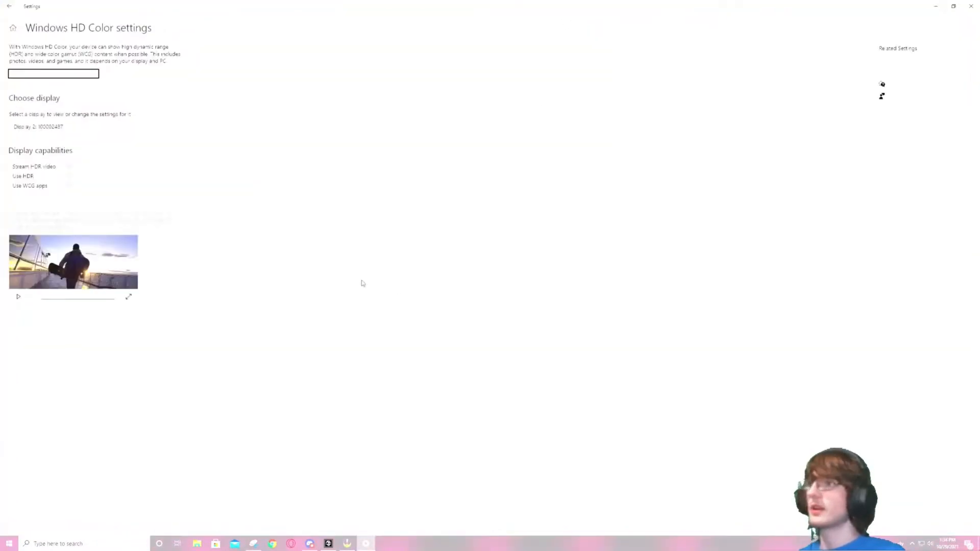
mouse_move(119, 155)
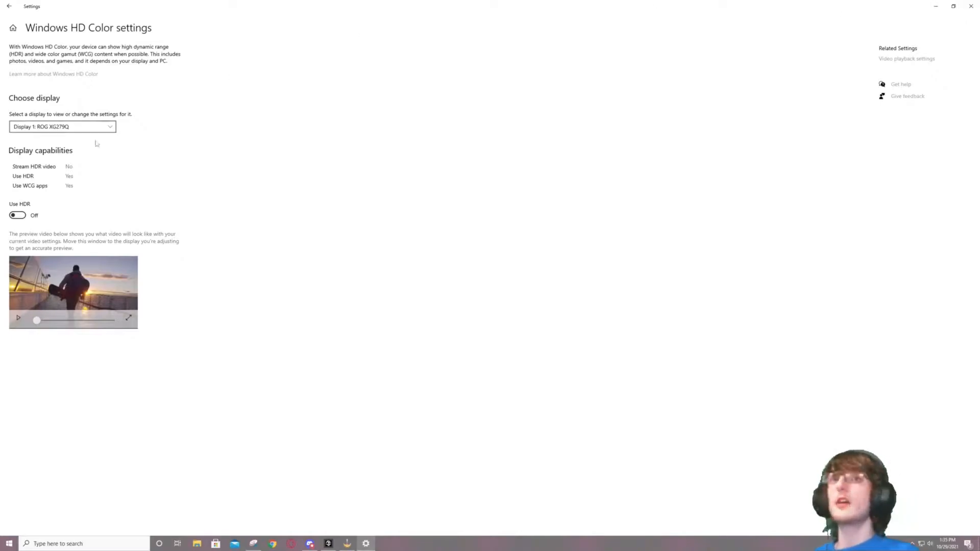
Check Display 2's HDR capabilities, return to Display 1, and close Settings to the desktop
left_click(62, 126)
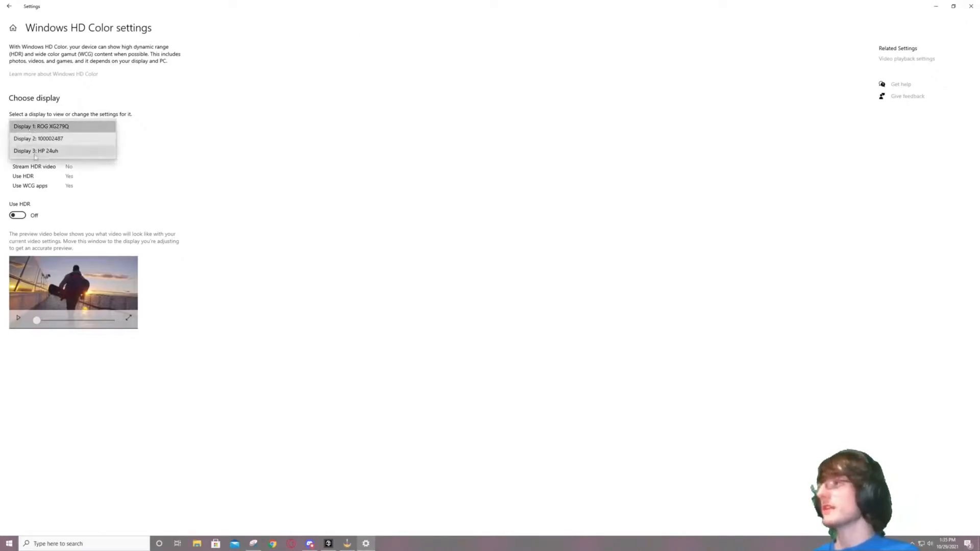
left_click(41, 126)
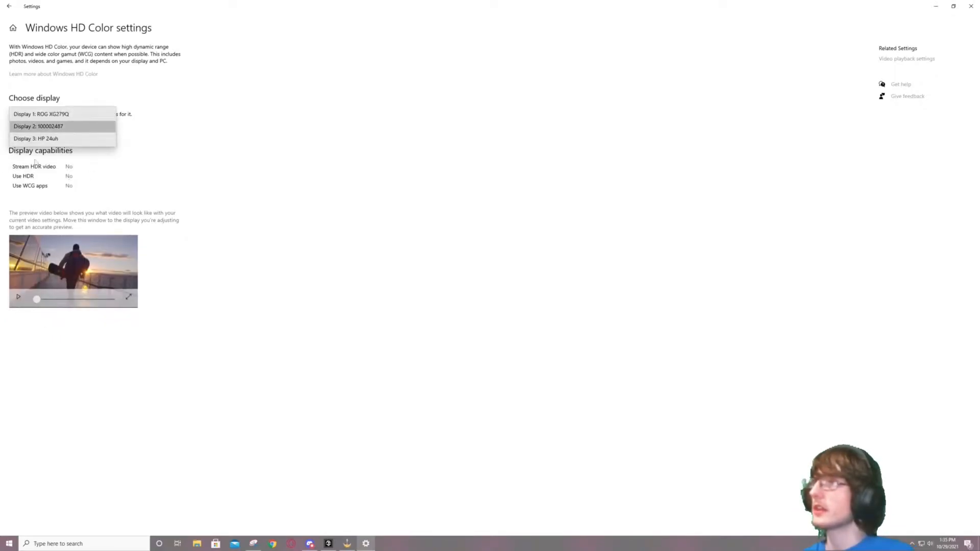
left_click(35, 138)
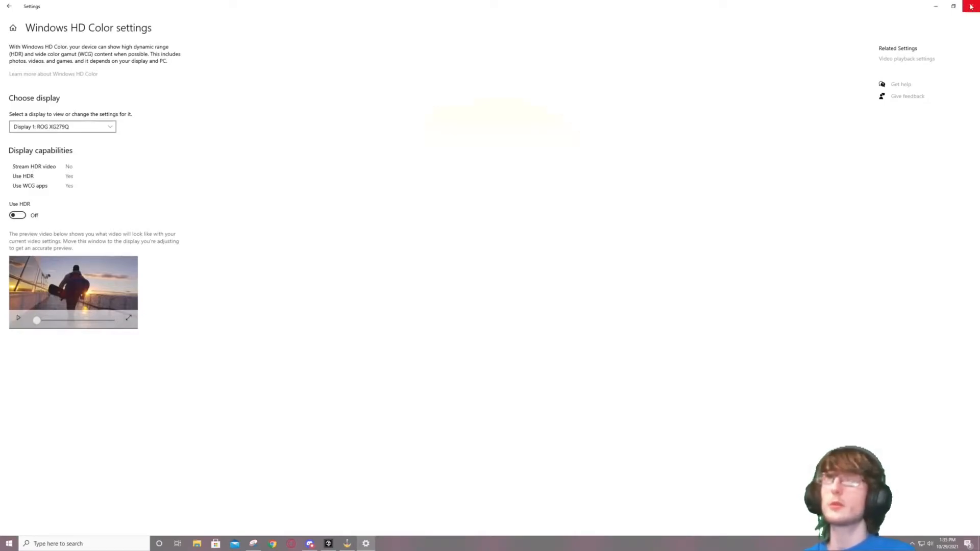
left_click(974, 6)
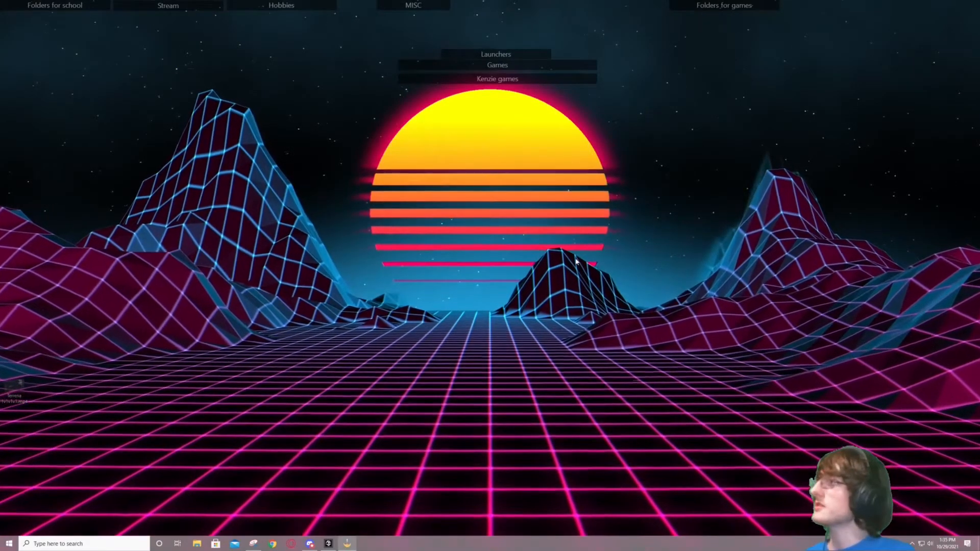